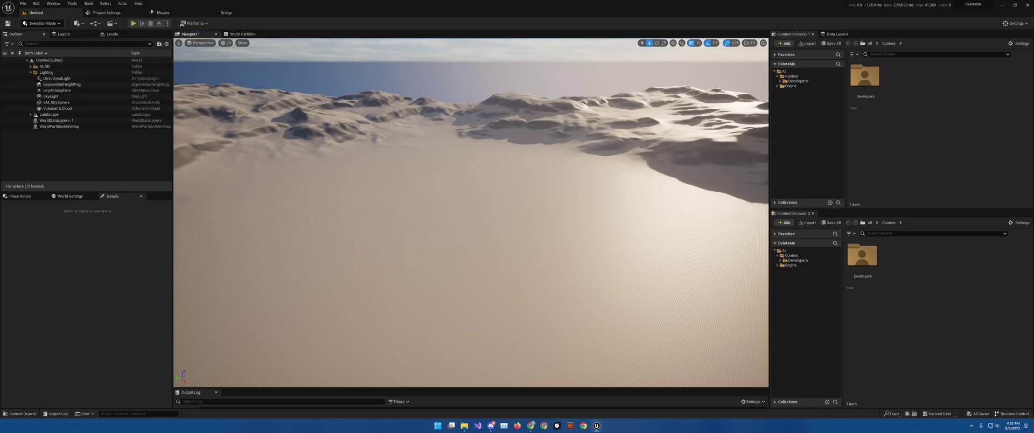
# Enable the Landmass plugin from the Plugins list filtered by 'land'.
pyautogui.click(163, 13)
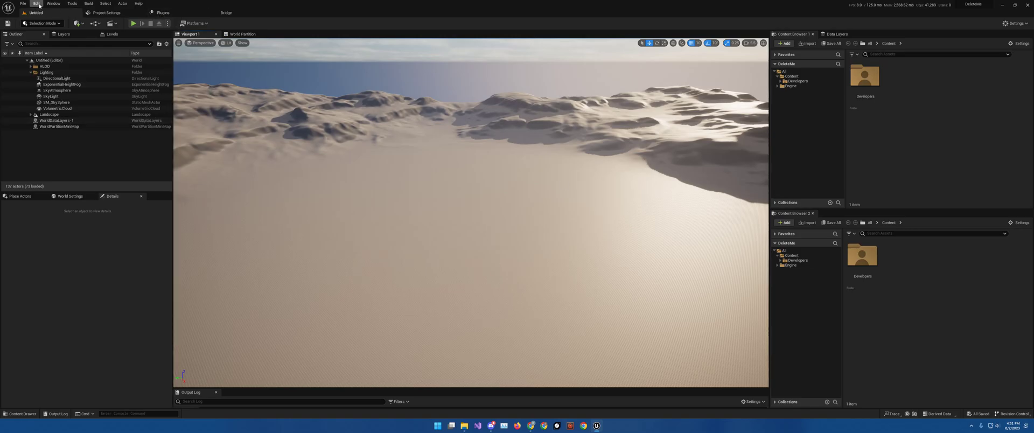
pyautogui.click(36, 3)
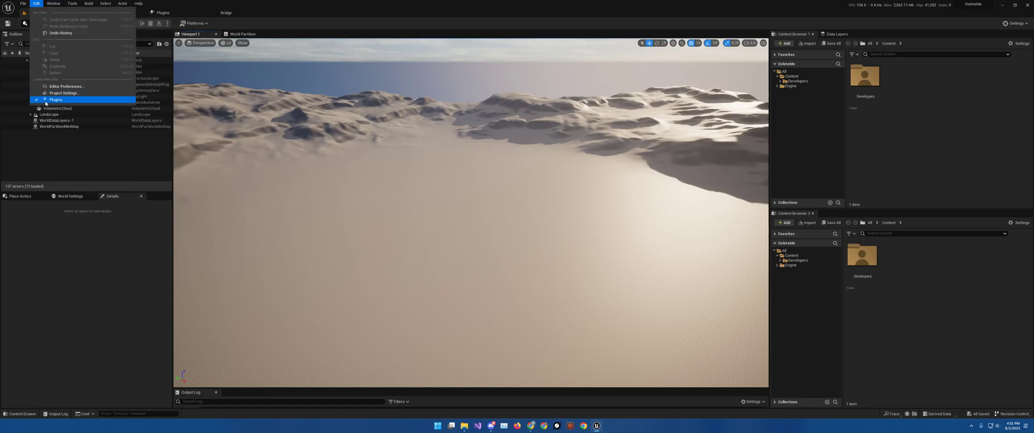
pyautogui.click(55, 99)
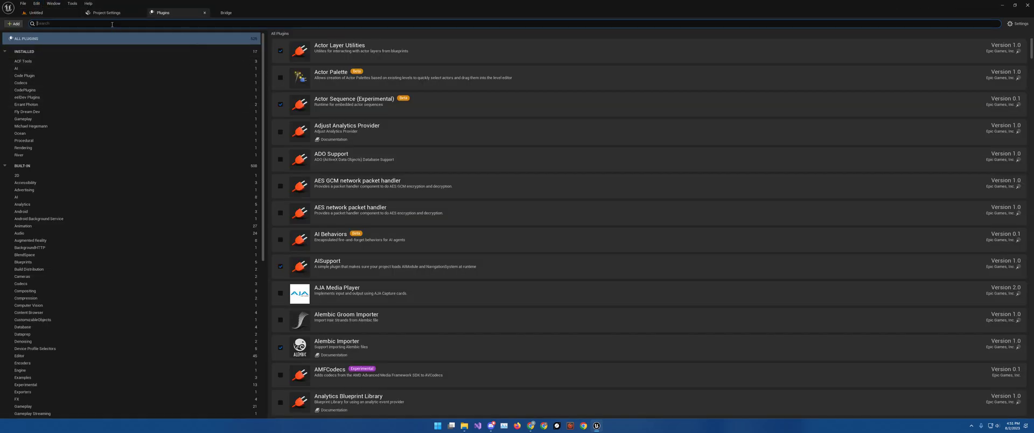
pyautogui.write('land')
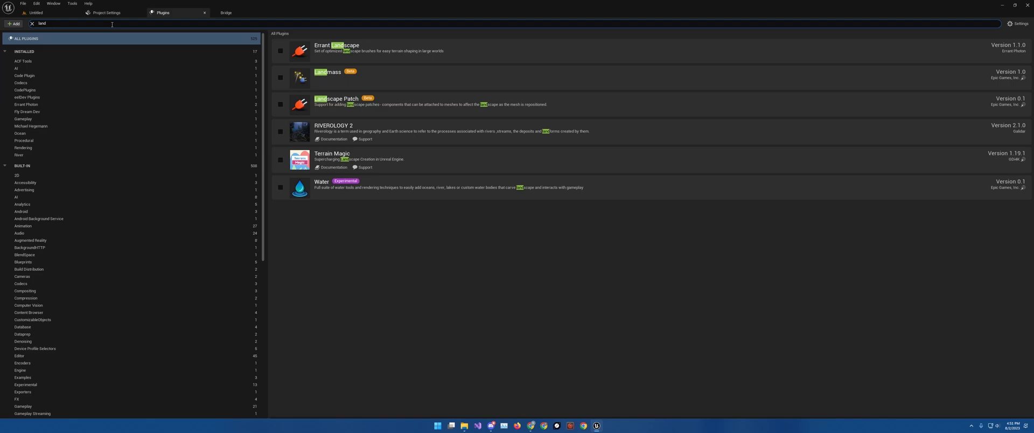
pyautogui.moveTo(333, 79)
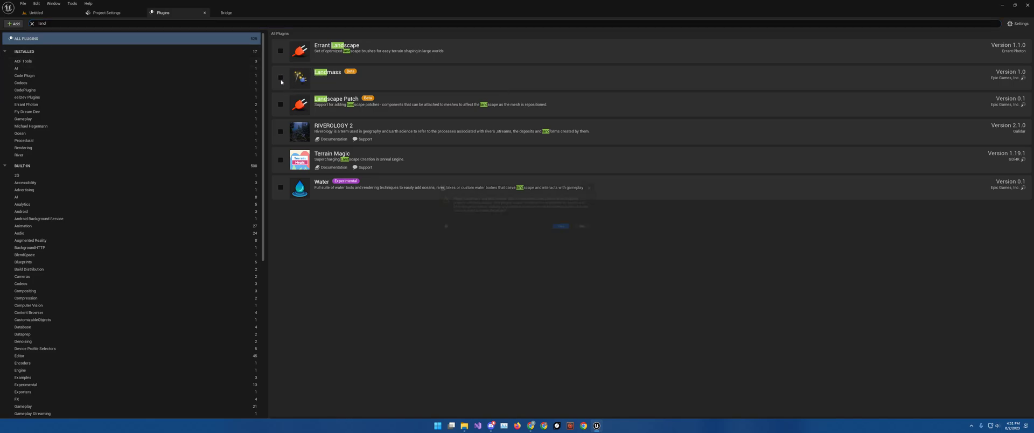
pyautogui.click(280, 78)
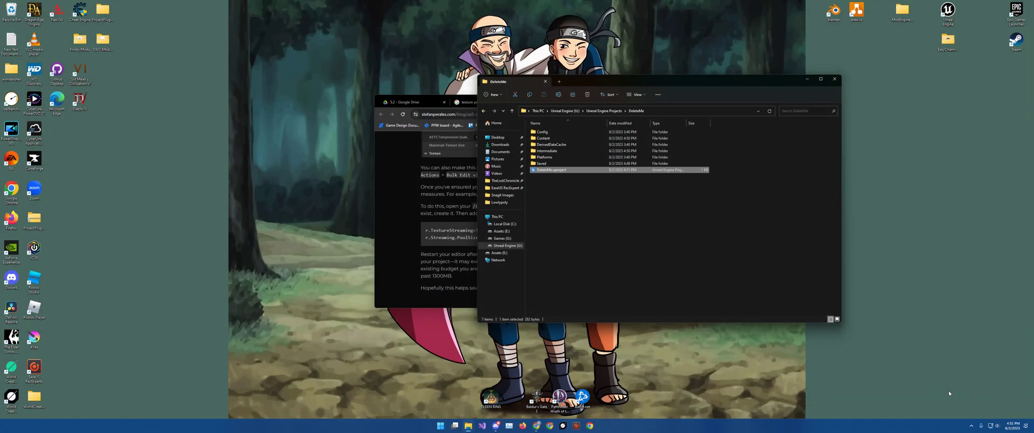
# Relaunch the project and show its Content folder in File Explorer.
pyautogui.doubleClick(551, 170)
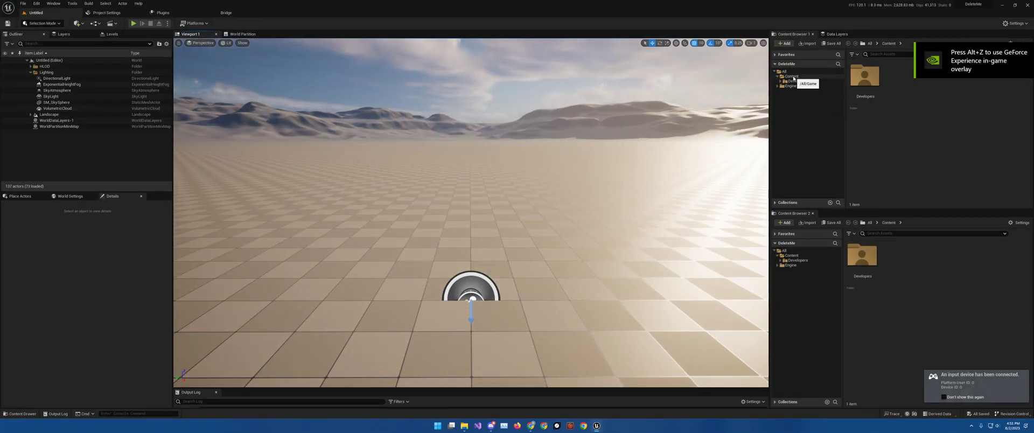
pyautogui.rightClick(790, 76)
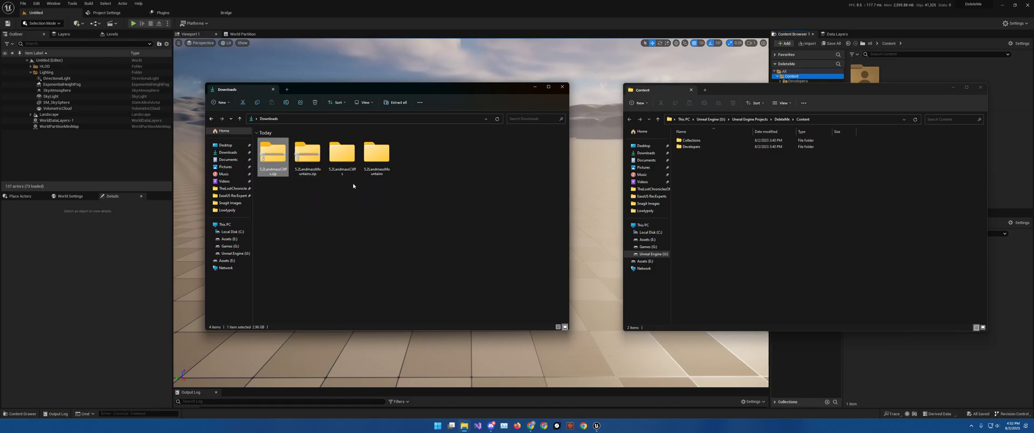
pyautogui.moveTo(427, 168)
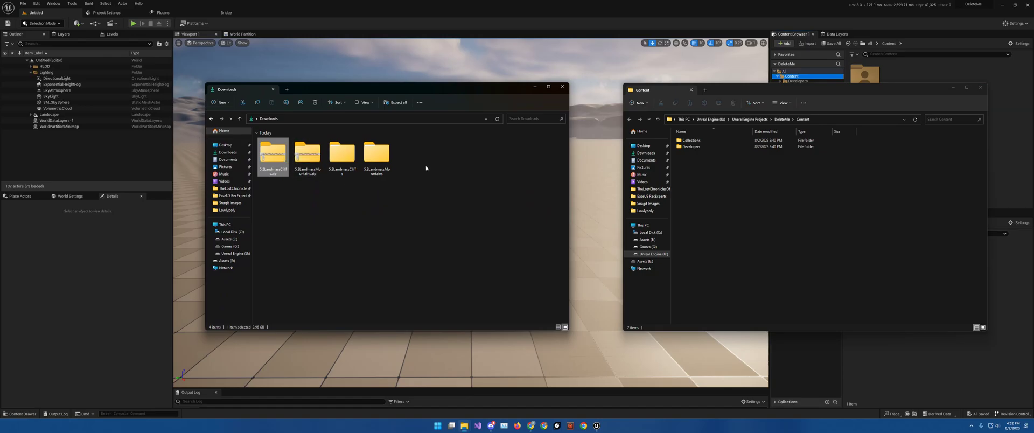
pyautogui.moveTo(376, 155)
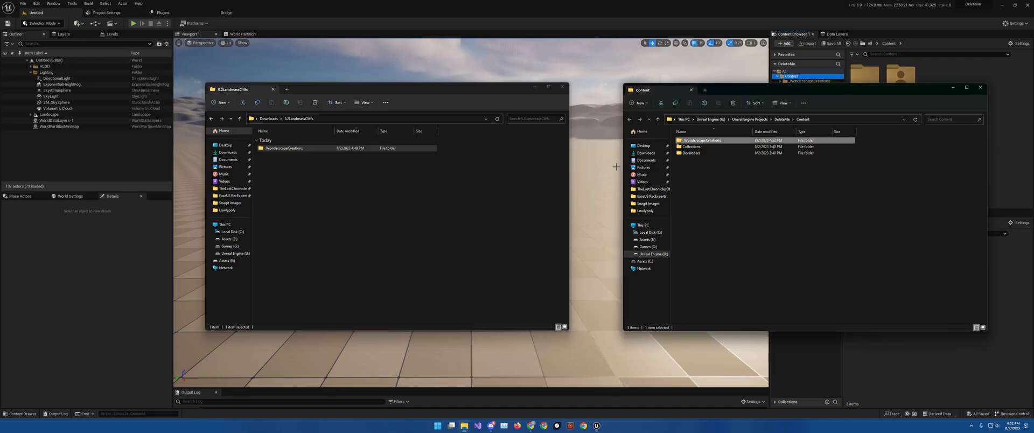
pyautogui.moveTo(692, 162)
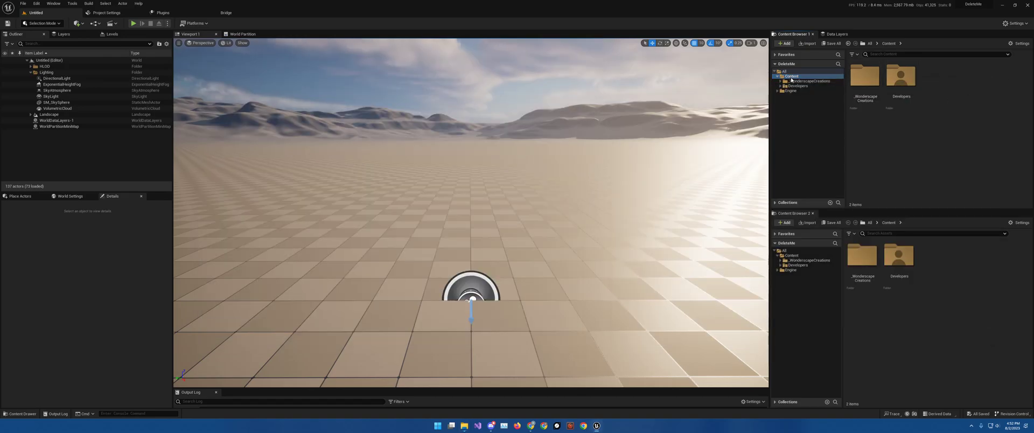
pyautogui.moveTo(802, 81)
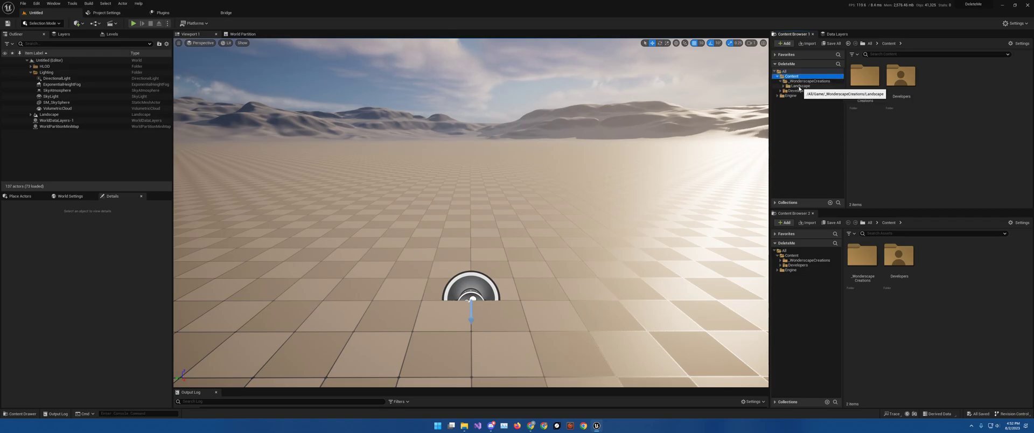
# Navigate the WonderscapeCreations stamps to the AtlanticSouthEast cliffs and AlaskaBrooksRange folders.
pyautogui.click(799, 90)
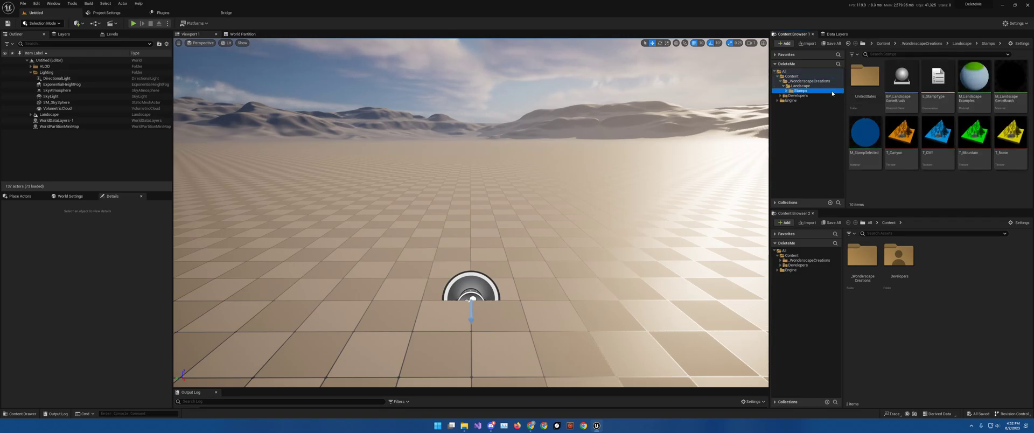
pyautogui.click(865, 78)
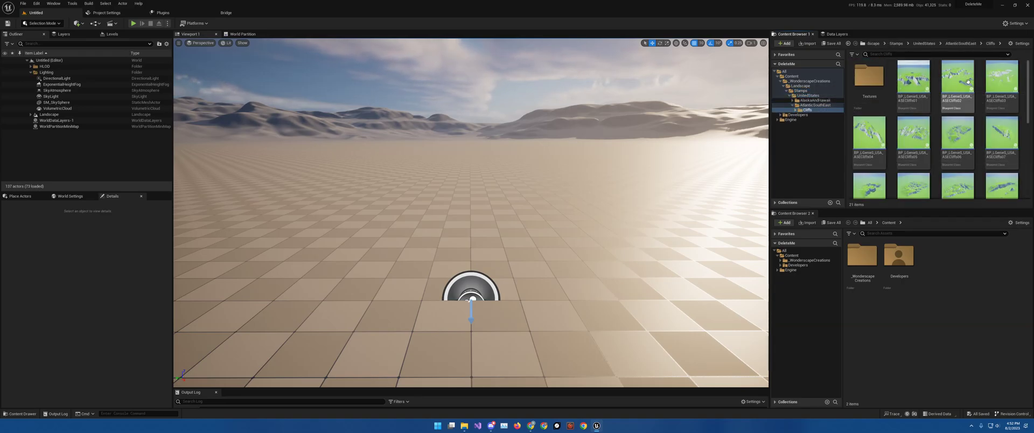
pyautogui.moveTo(957, 140)
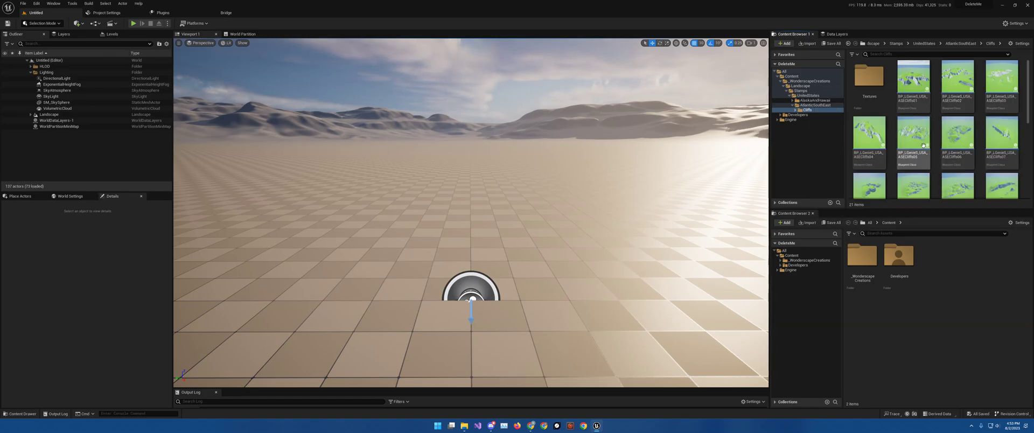
pyautogui.moveTo(914, 128)
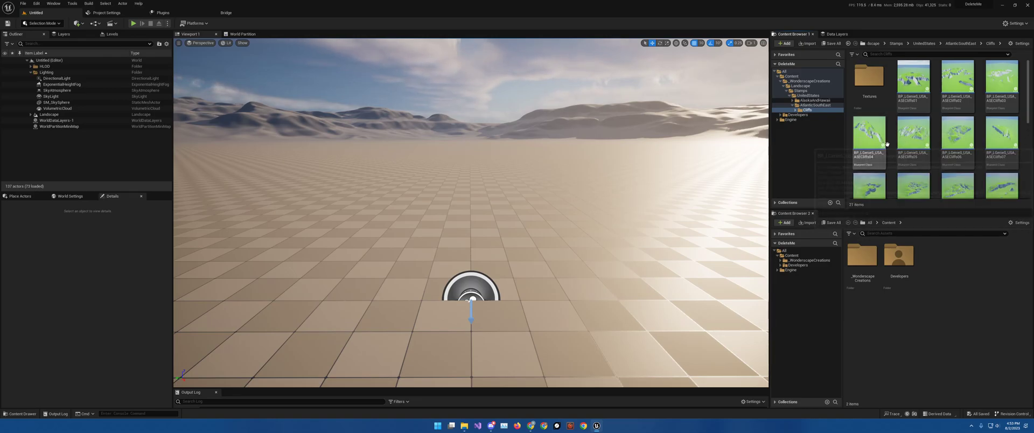
pyautogui.moveTo(869, 132)
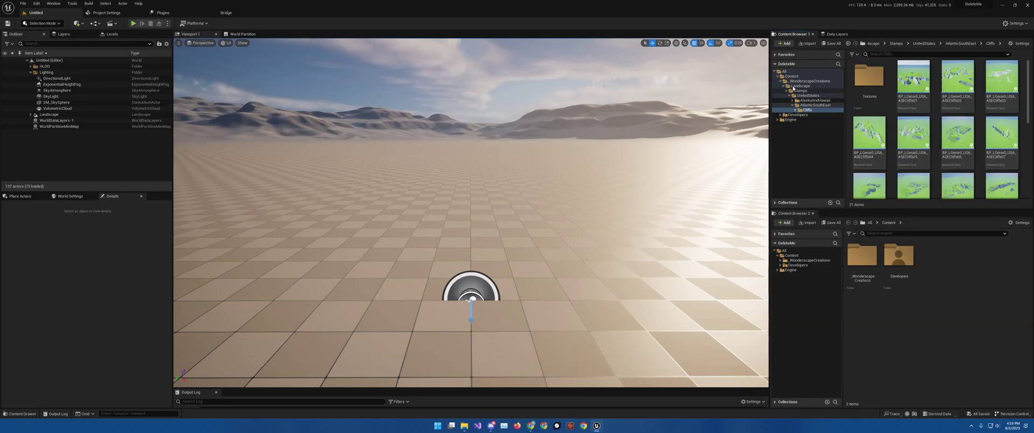
pyautogui.click(809, 81)
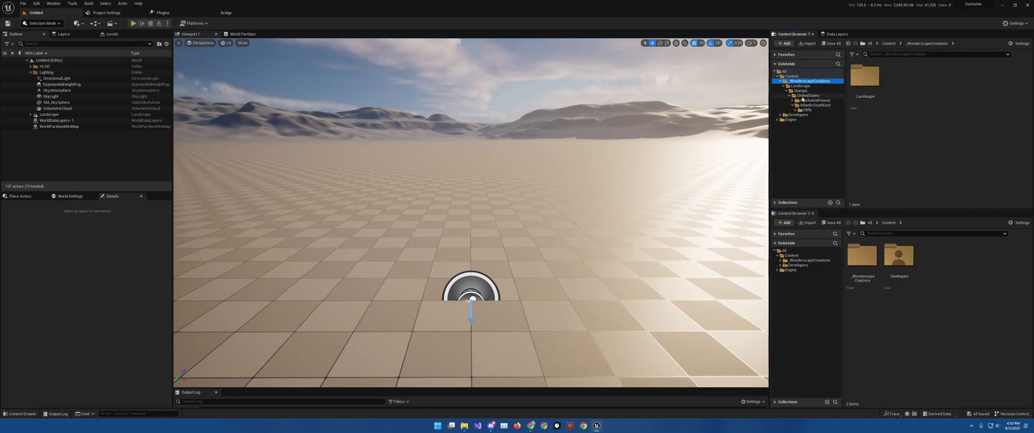
pyautogui.moveTo(809, 81)
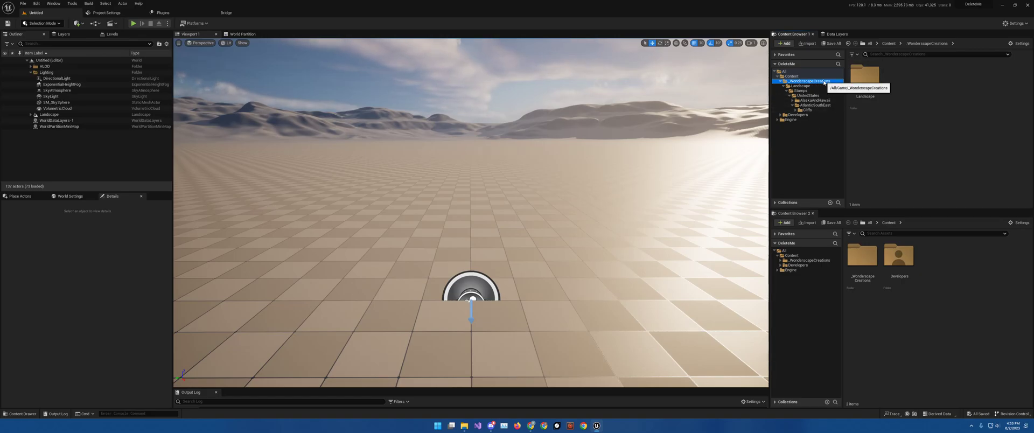
pyautogui.moveTo(807, 105)
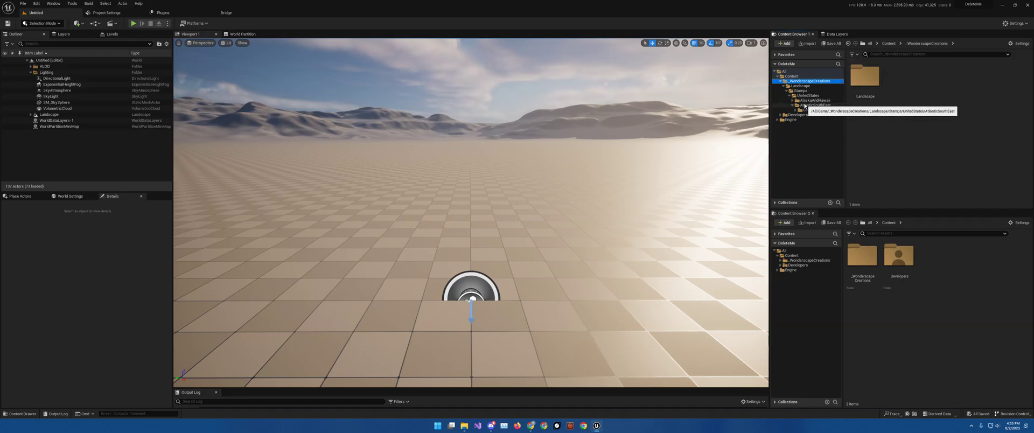
pyautogui.click(796, 105)
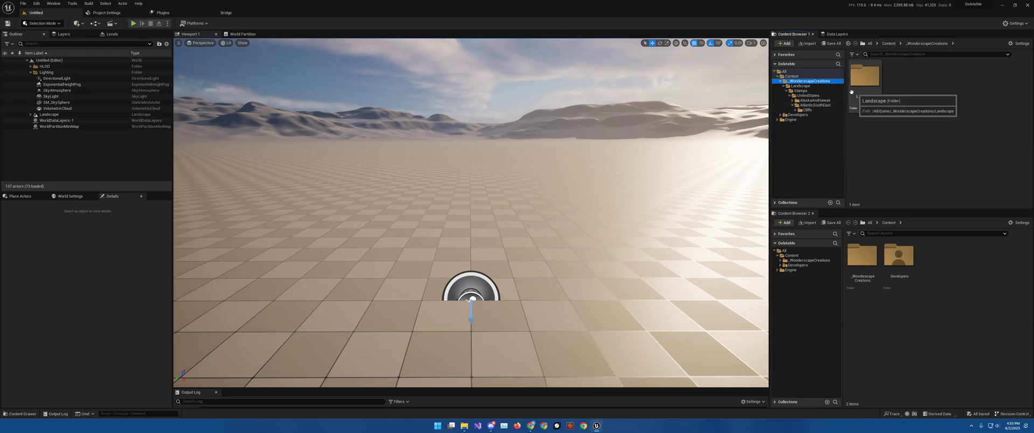
pyautogui.click(806, 100)
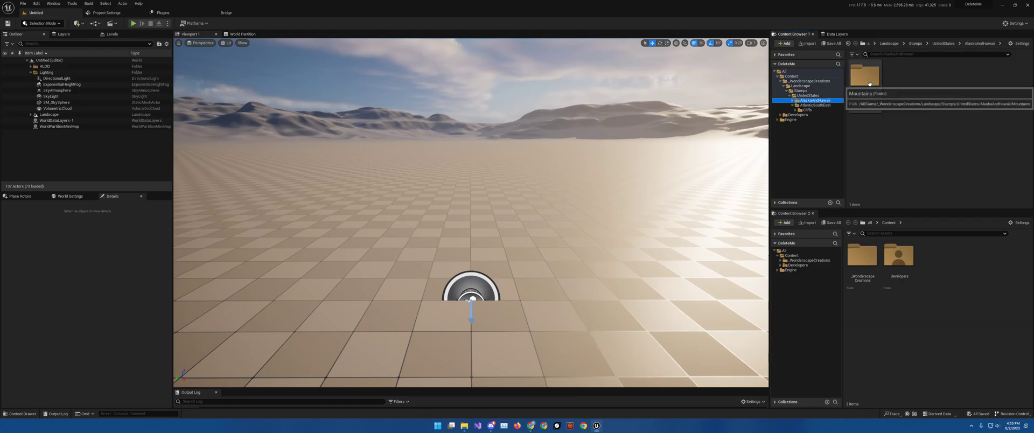
pyautogui.moveTo(216, 124)
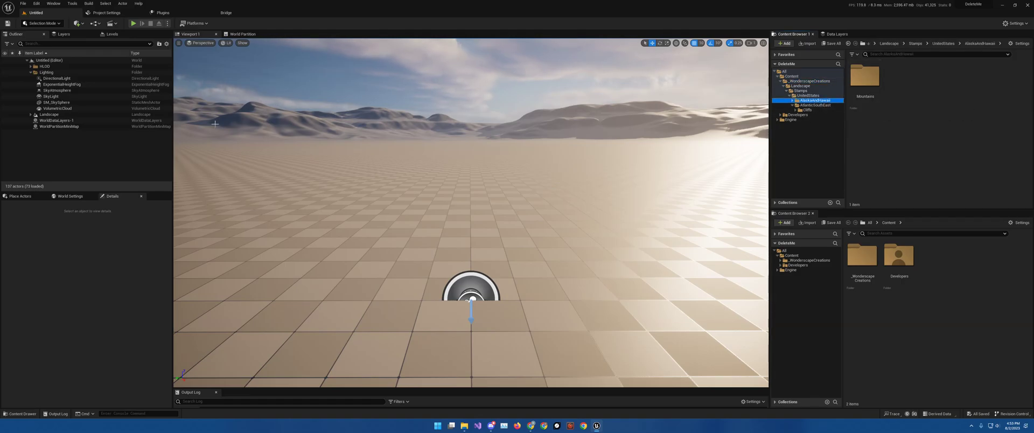
# Enter Landscape mode and add an edit layer named 'Landmass', selecting it for sculpting.
pyautogui.click(41, 22)
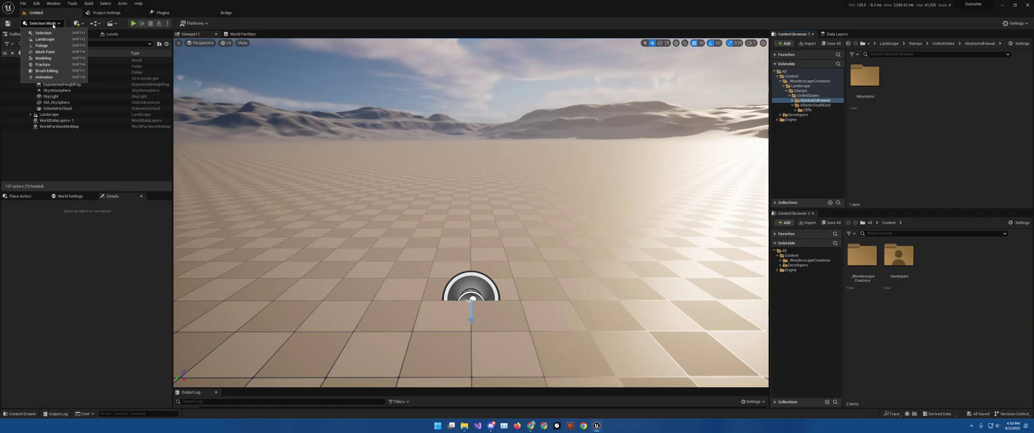
pyautogui.moveTo(44, 38)
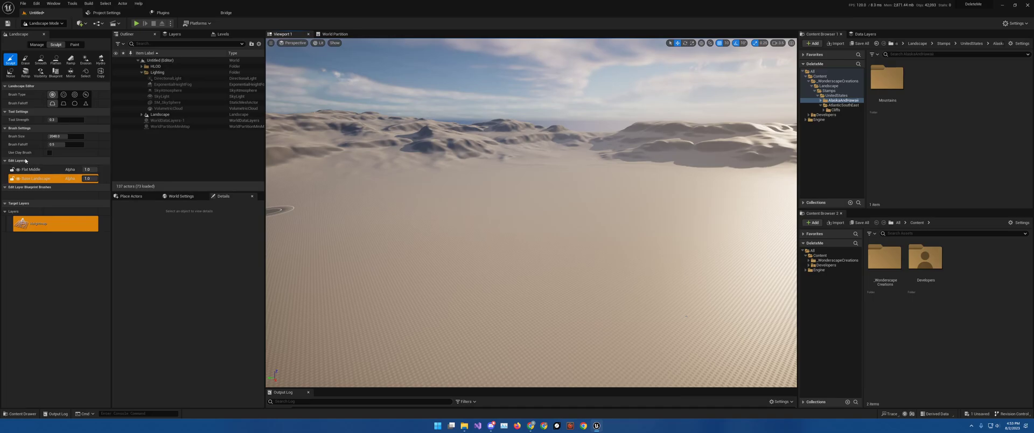
pyautogui.rightClick(36, 179)
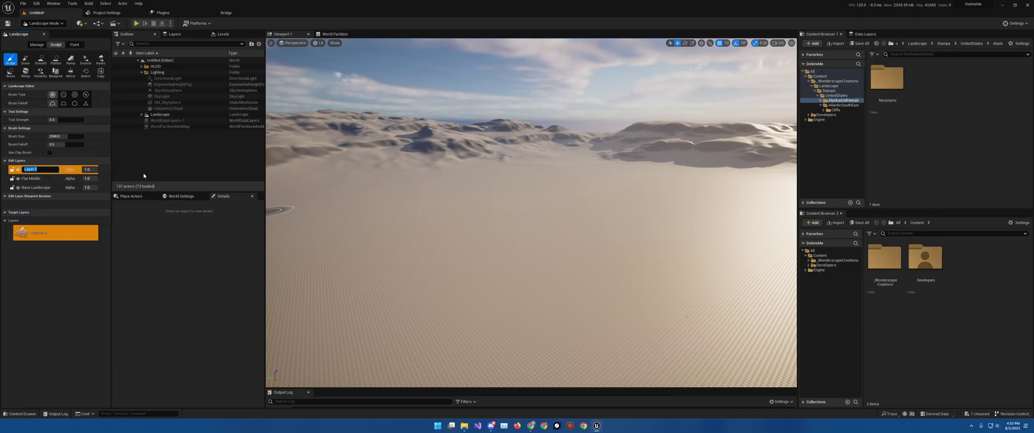
pyautogui.write('Landmass Stamps')
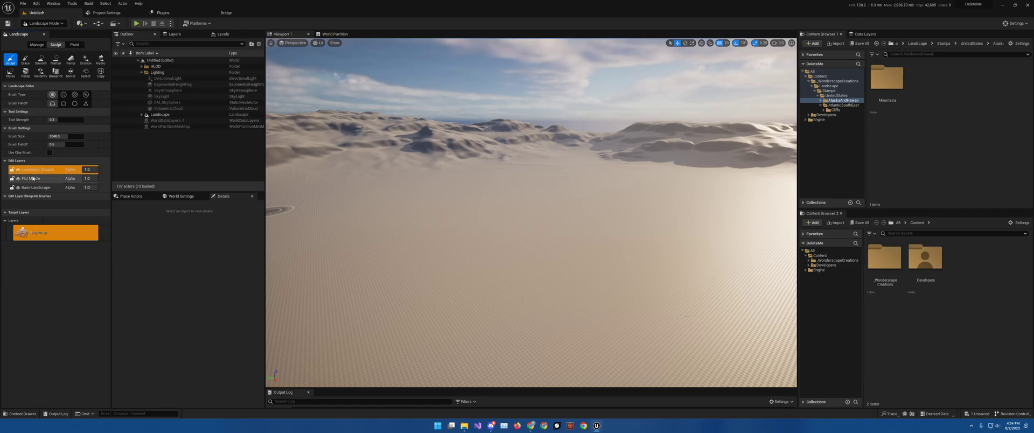
pyautogui.click(37, 169)
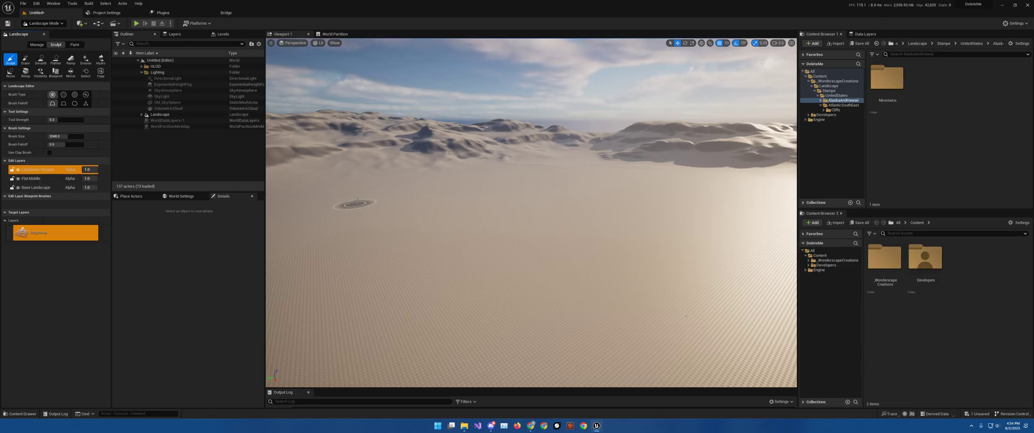
pyautogui.moveTo(537, 245)
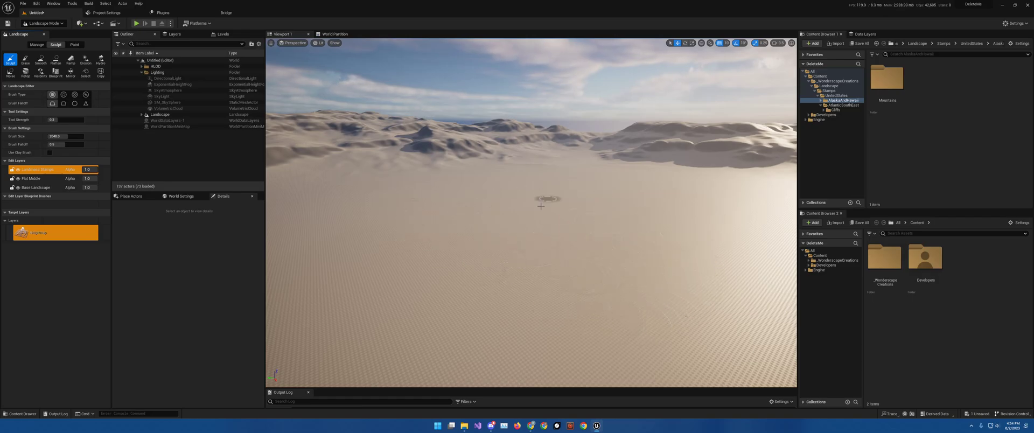
pyautogui.moveTo(326, 238)
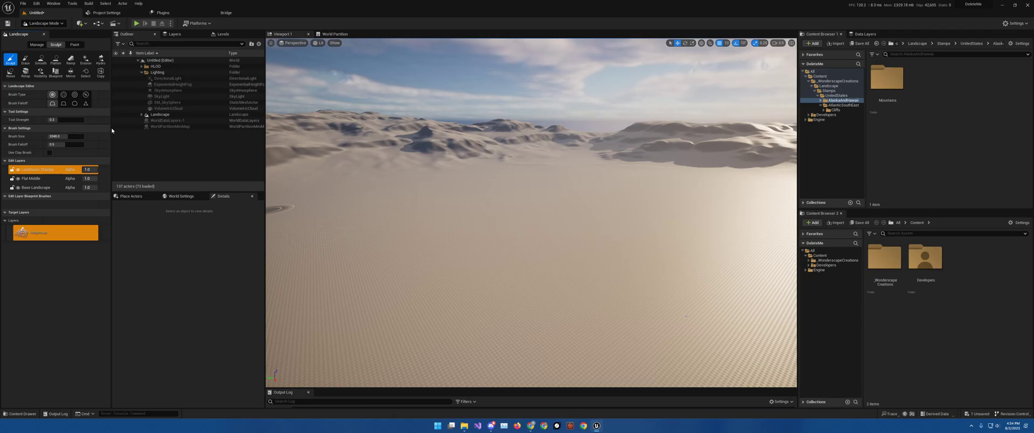
# Switch the Sculpt tool to the Blueprint brush for placing Landmass stamps.
pyautogui.click(85, 94)
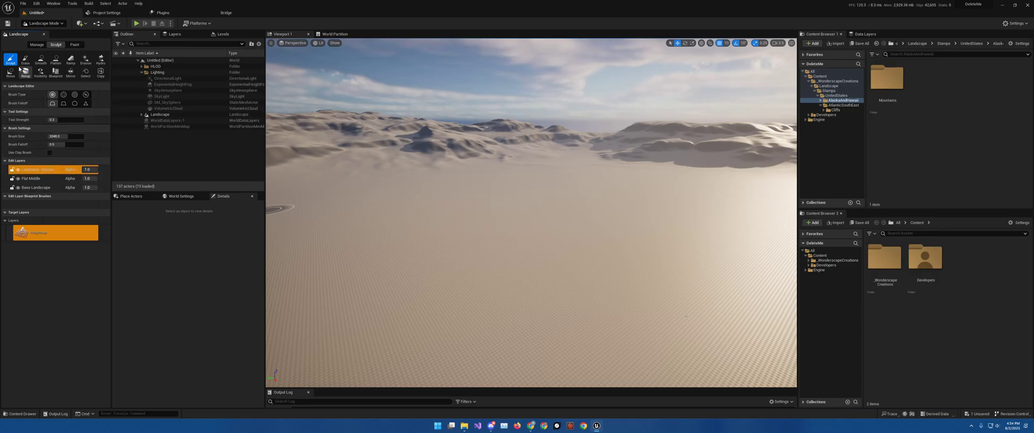
pyautogui.click(55, 71)
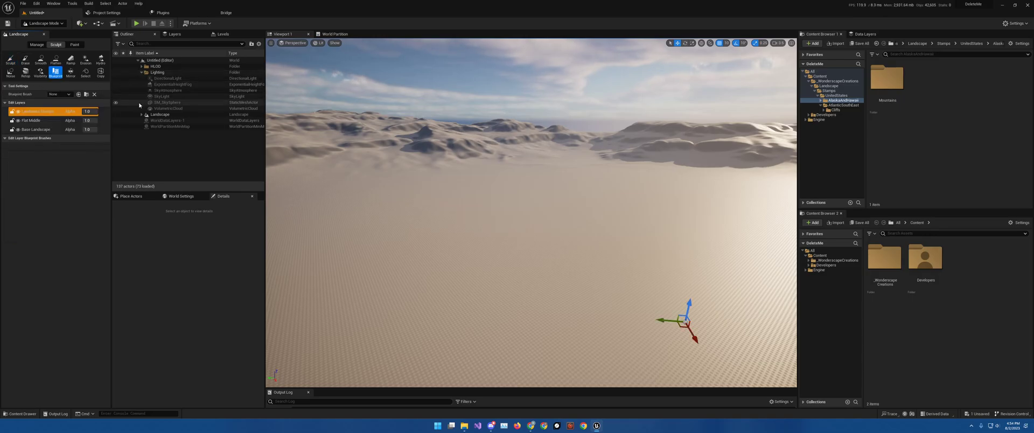
# Place an Alaska mountain stamp brush on the landscape and enlarge its Brush Size.
pyautogui.doubleClick(40, 111)
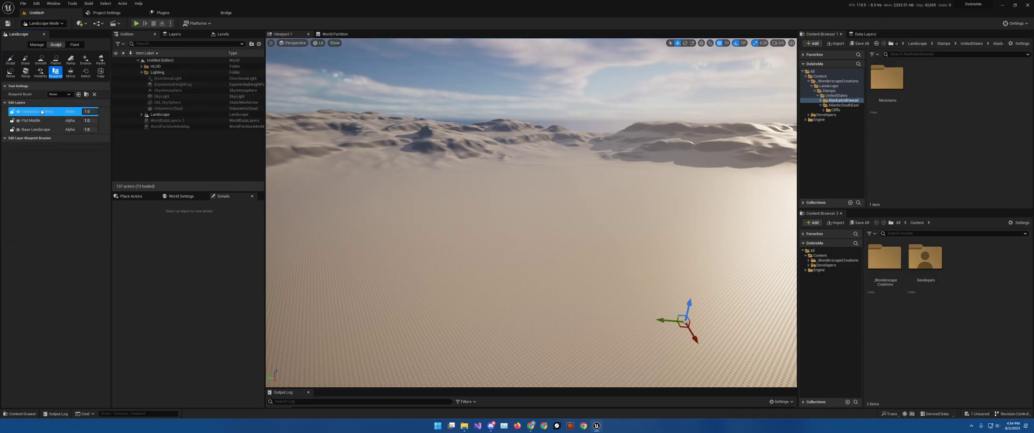
pyautogui.click(66, 93)
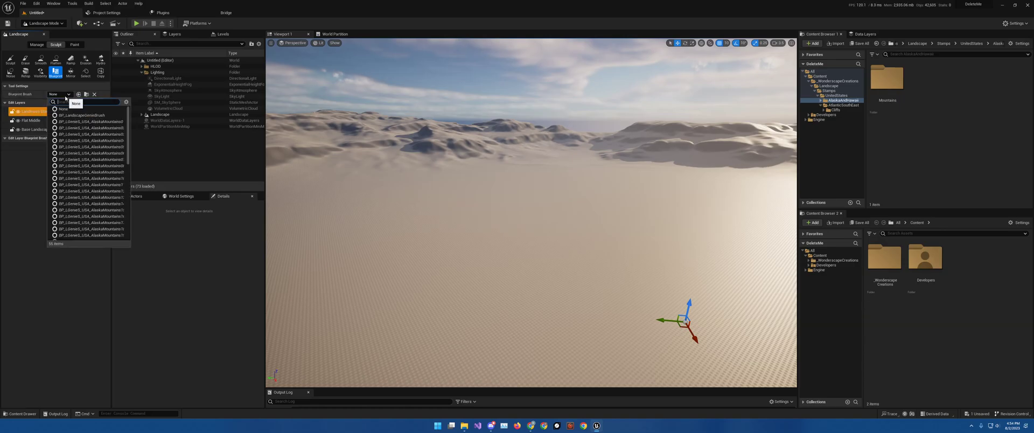
pyautogui.moveTo(91, 140)
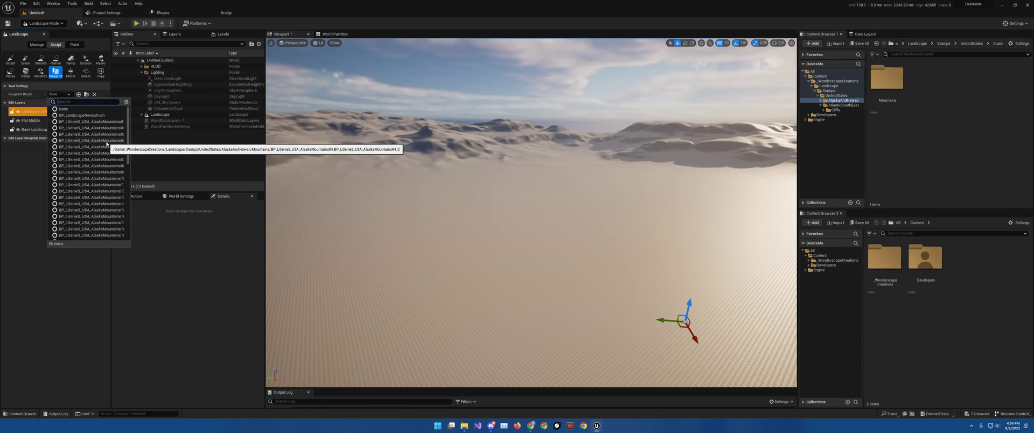
pyautogui.click(90, 122)
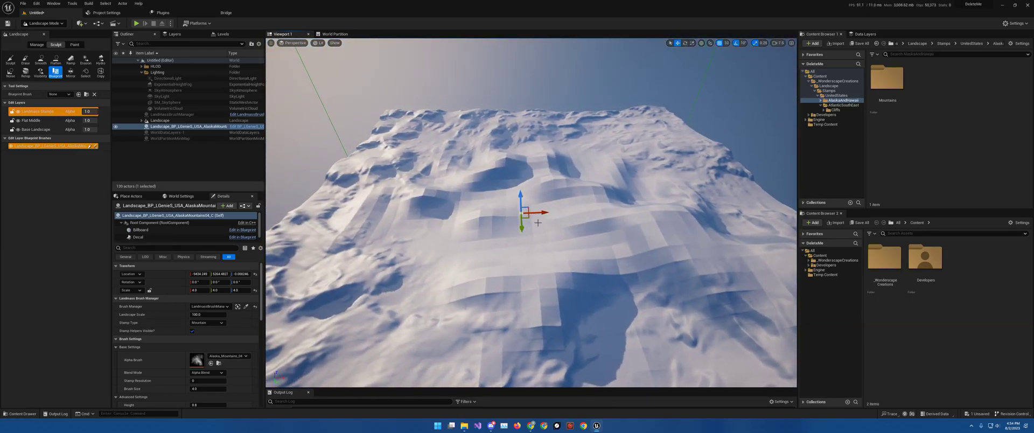
pyautogui.tripleClick(207, 389)
pyautogui.write('2')
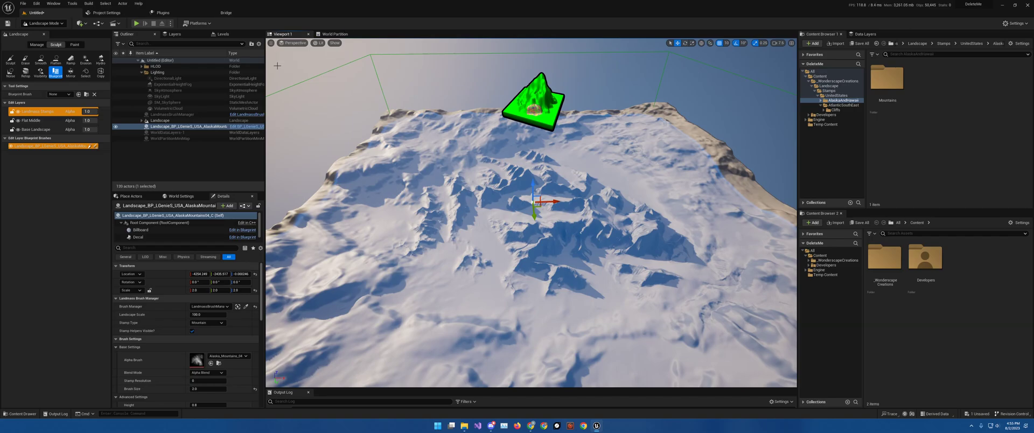
pyautogui.moveTo(446, 63)
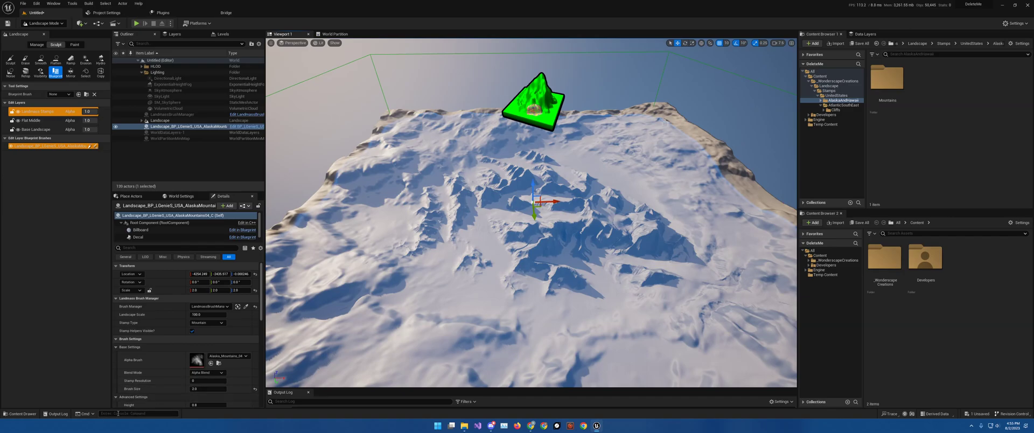
# Bring up the project's root folder with its .uproject file in File Explorer.
pyautogui.click(139, 414)
pyautogui.write('r.streaming.poolsize 3000')
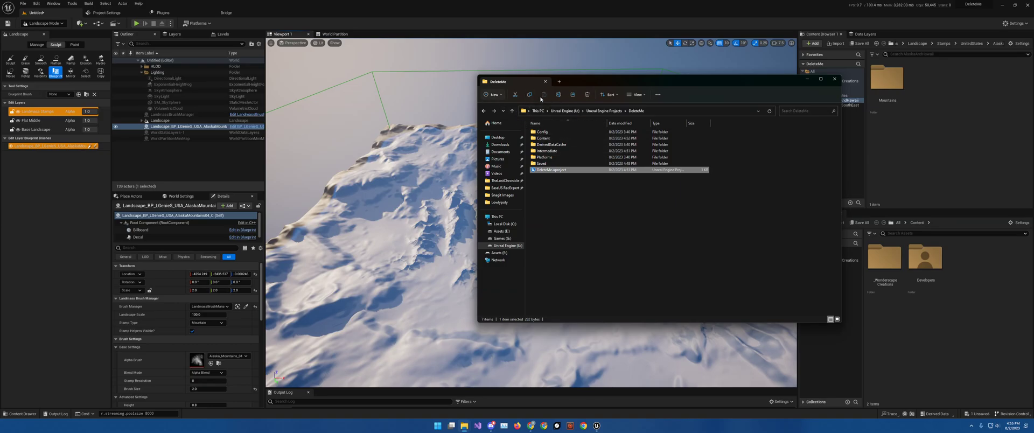
# Check r.Streaming.PoolSize in Config\DefaultEngine.ini in Notepad, then return to the editor.
pyautogui.doubleClick(541, 132)
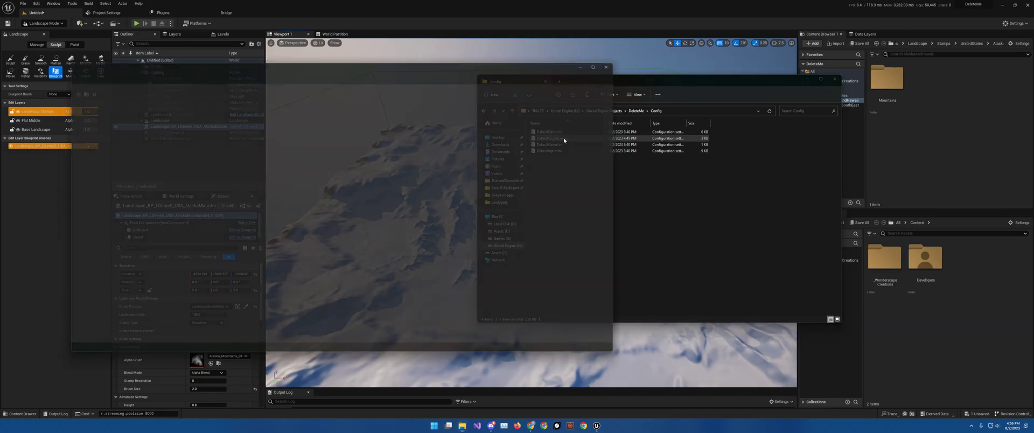
pyautogui.doubleClick(550, 138)
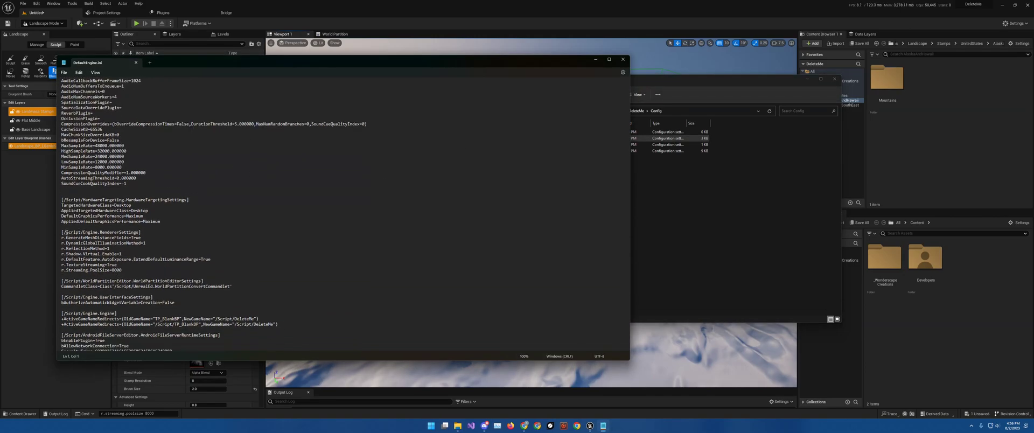
pyautogui.doubleClick(115, 243)
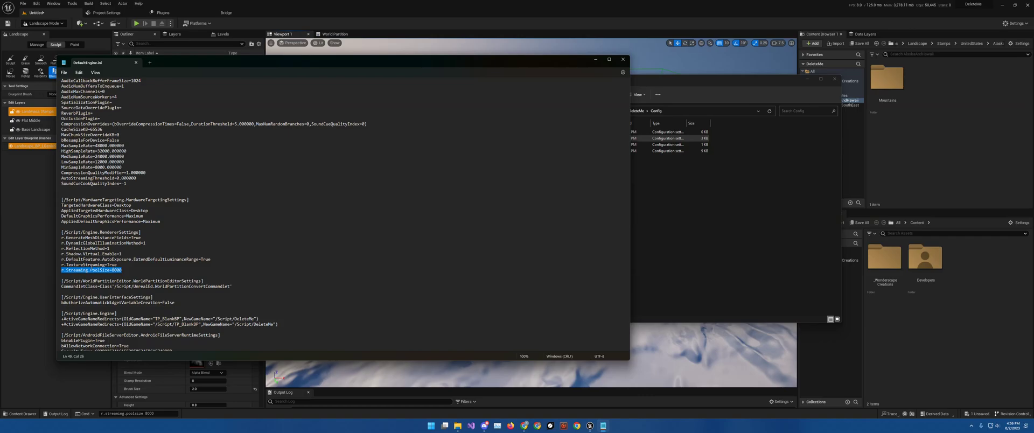
pyautogui.moveTo(654, 20)
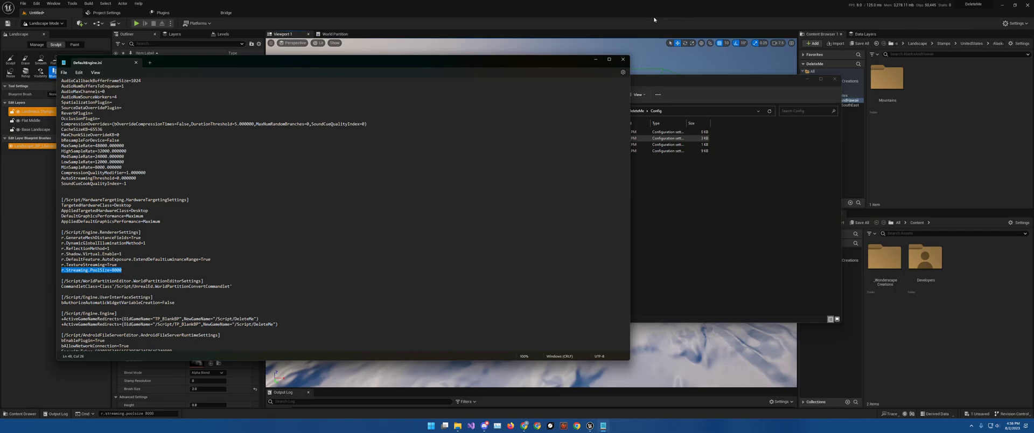
pyautogui.click(622, 59)
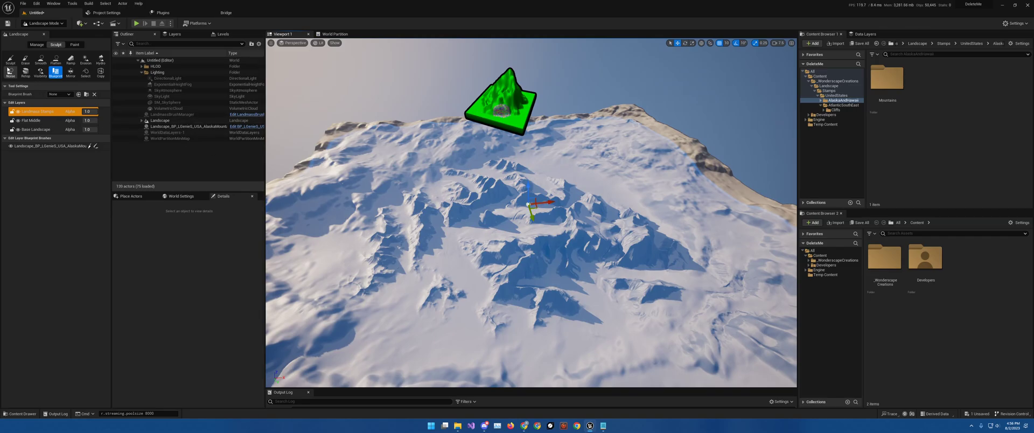
# Re-enter Landscape mode, place an Alaska cliff stamp brush and set its Brush Size.
pyautogui.click(42, 23)
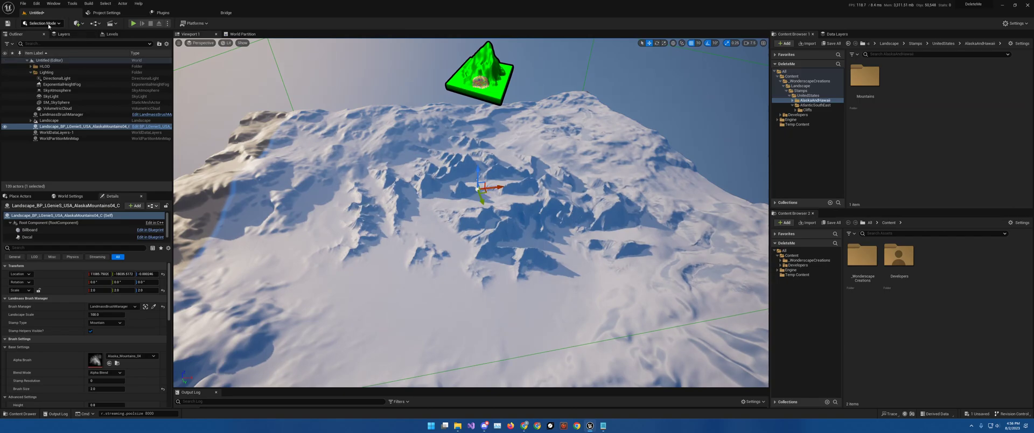
pyautogui.click(41, 23)
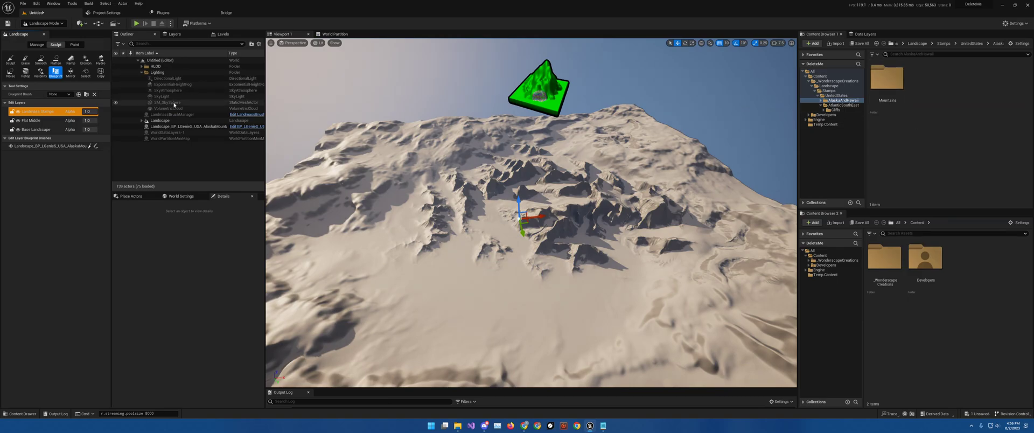
pyautogui.click(69, 93)
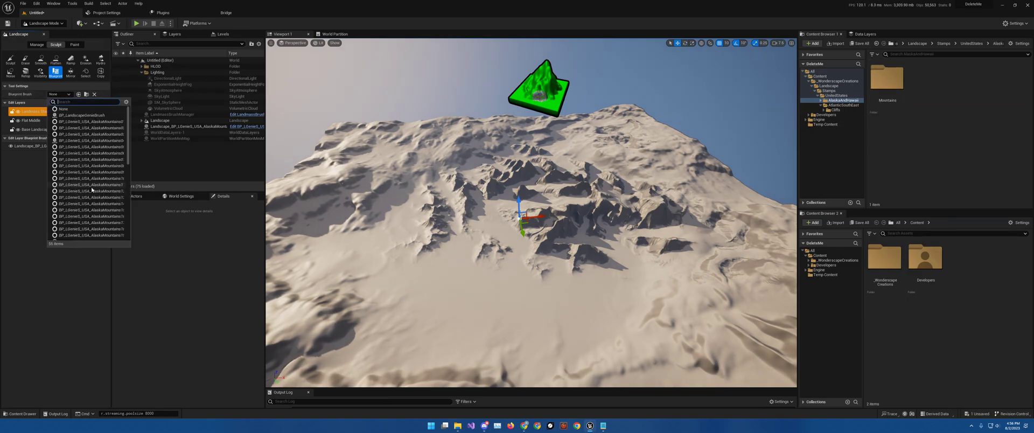
pyautogui.scroll(-3)
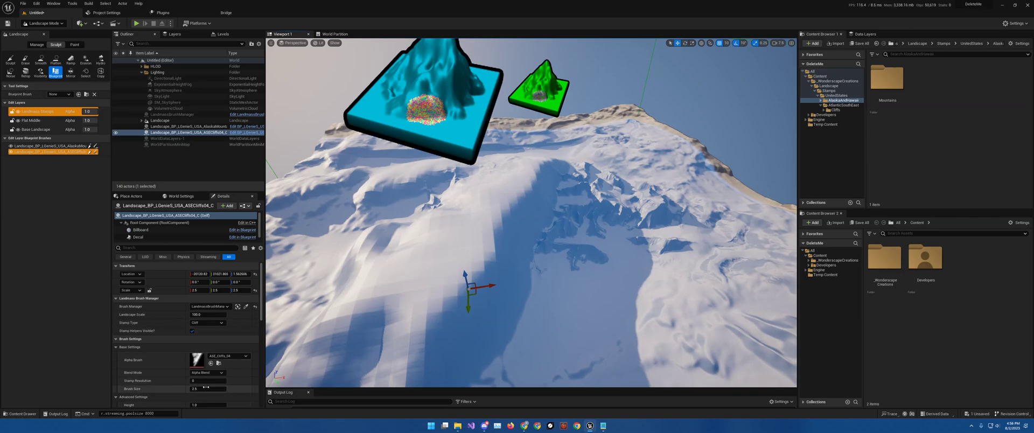
pyautogui.tripleClick(206, 388)
pyautogui.write('1')
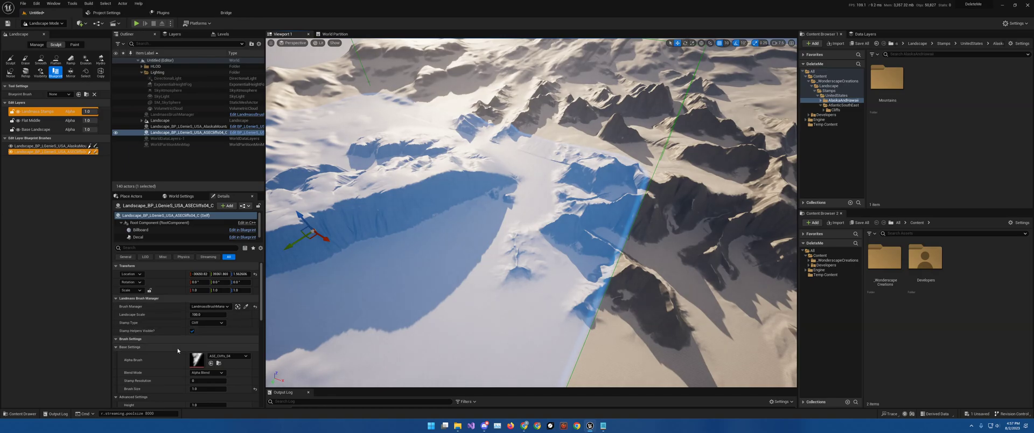
# Raise the cliff stamp's Falloff values and change its Blend Mode to Additive.
pyautogui.scroll(-3)
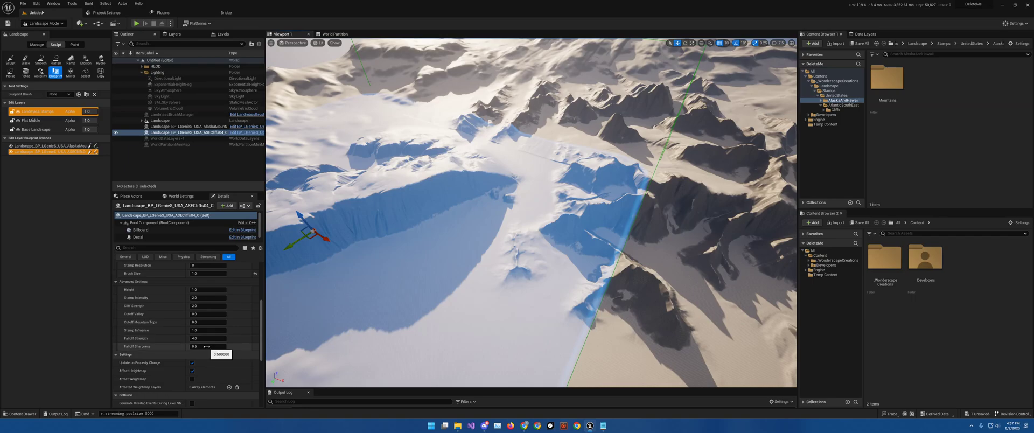
pyautogui.tripleClick(202, 346)
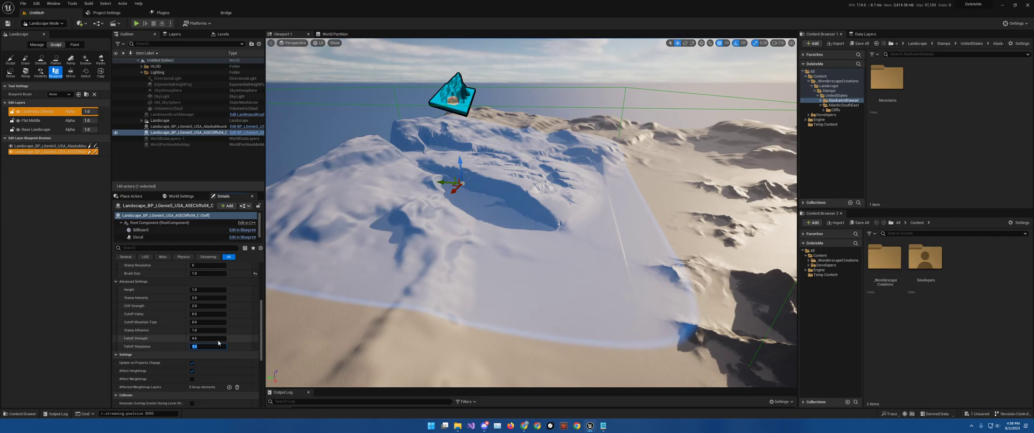
pyautogui.click(208, 338)
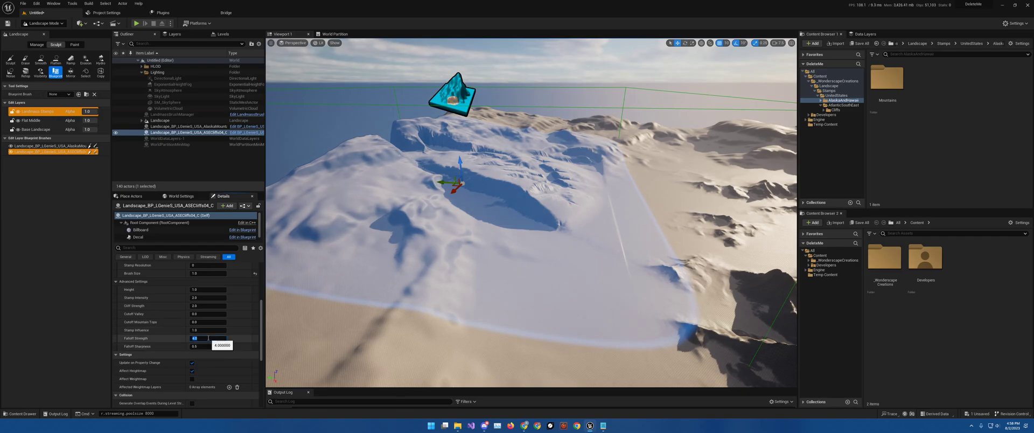
pyautogui.moveTo(217, 338); pyautogui.dragTo(198, 338)
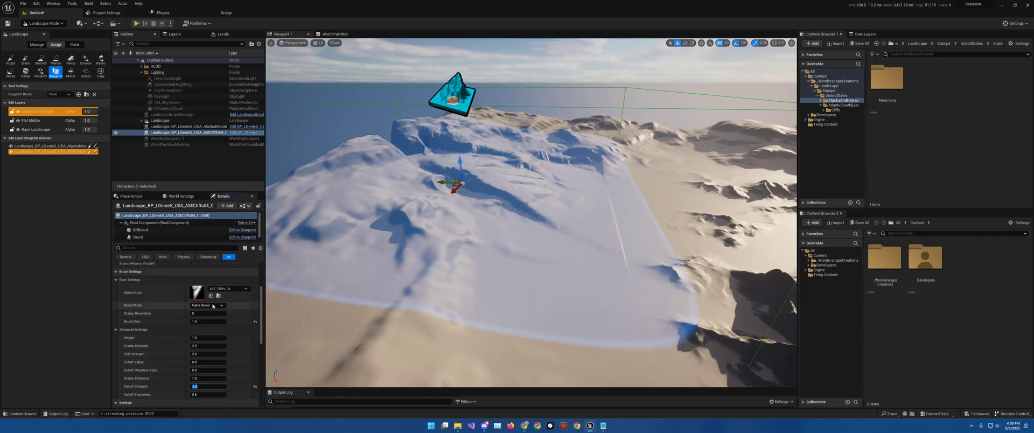
pyautogui.click(207, 305)
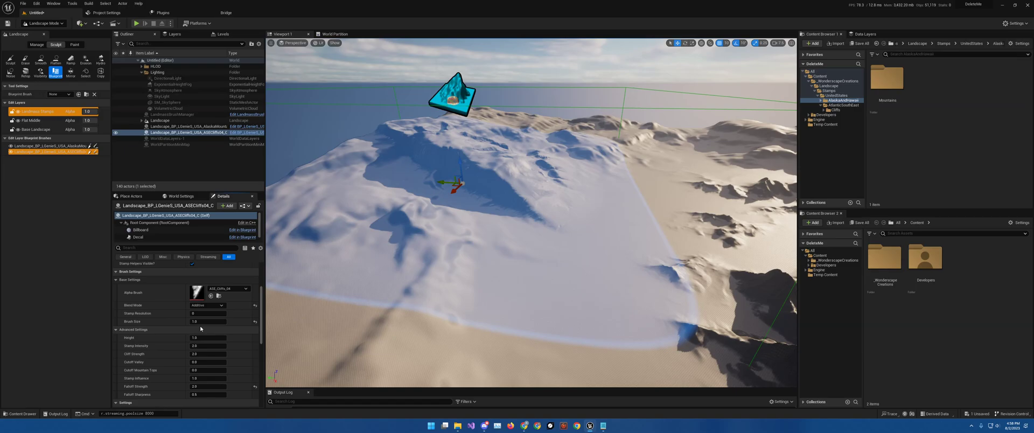